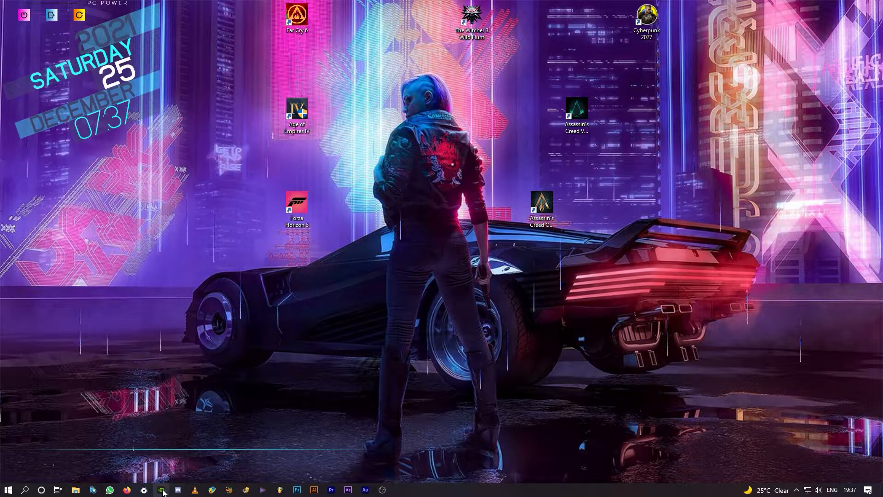
Launch GeForce Experience from its taskbar icon
{"action": "left_click", "coordinate": [161, 489]}
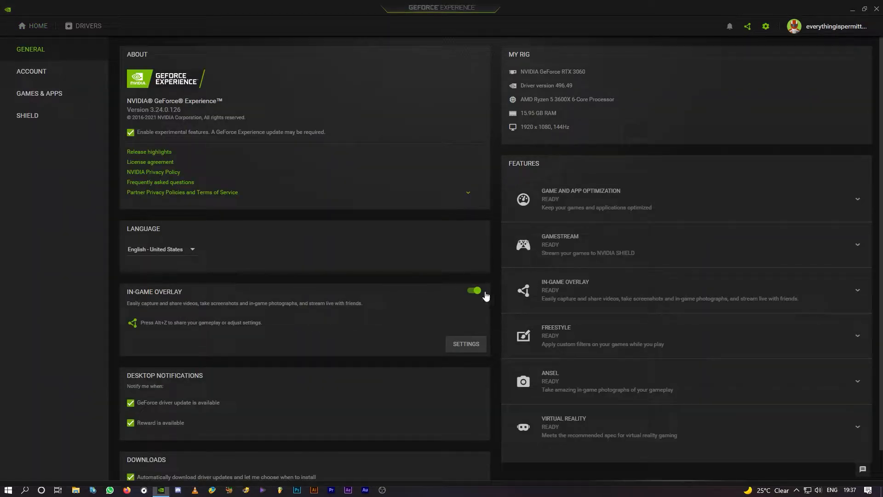
{"action": "mouse_move", "coordinate": [490, 286]}
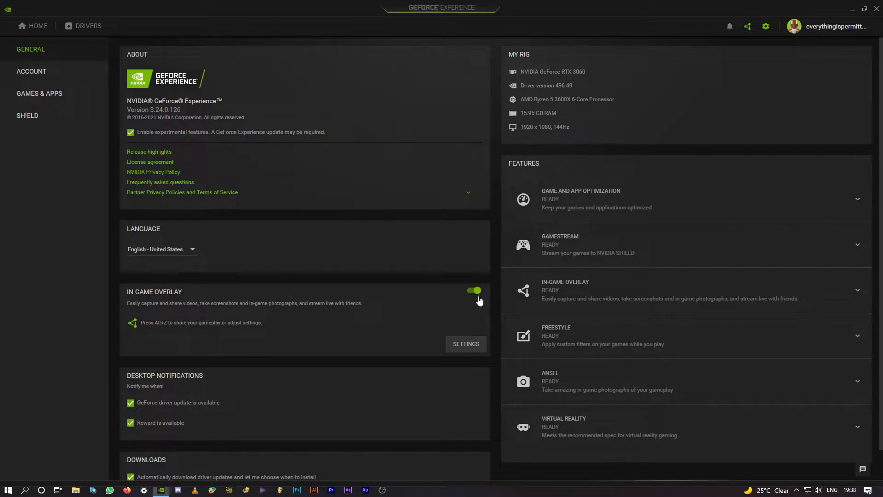
{"action": "mouse_move", "coordinate": [476, 296]}
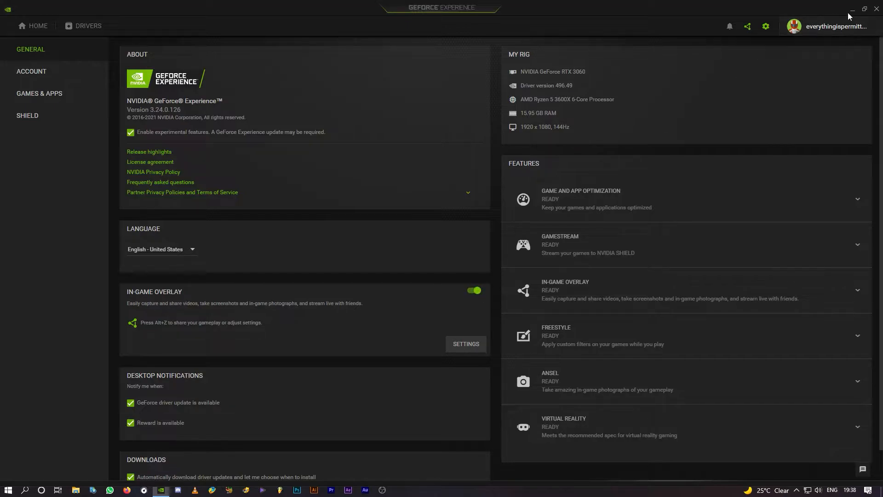
{"action": "mouse_move", "coordinate": [876, 10]}
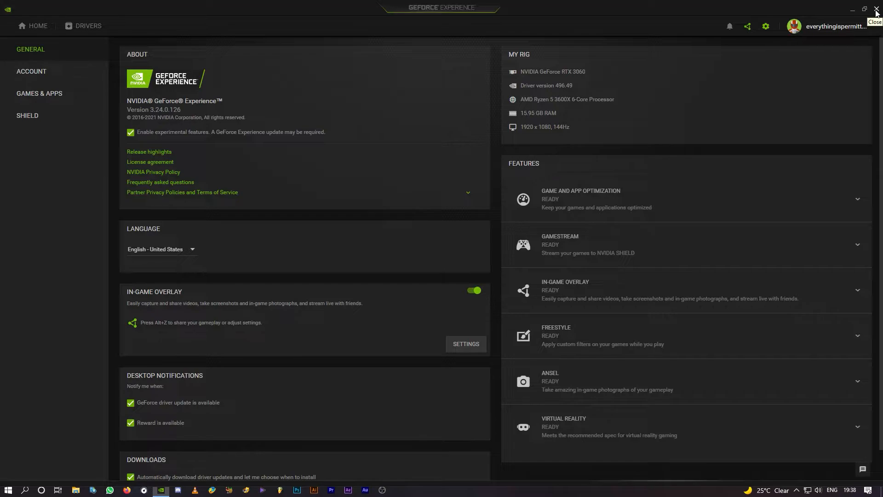
{"action": "mouse_move", "coordinate": [875, 13]}
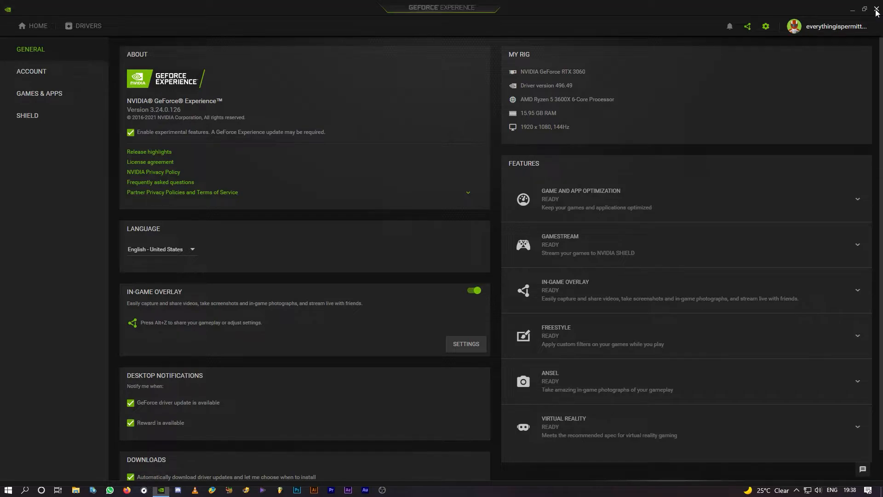
Close GeForce Experience from the General settings page, leaving the in-game overlay enabled
{"action": "left_click", "coordinate": [876, 10]}
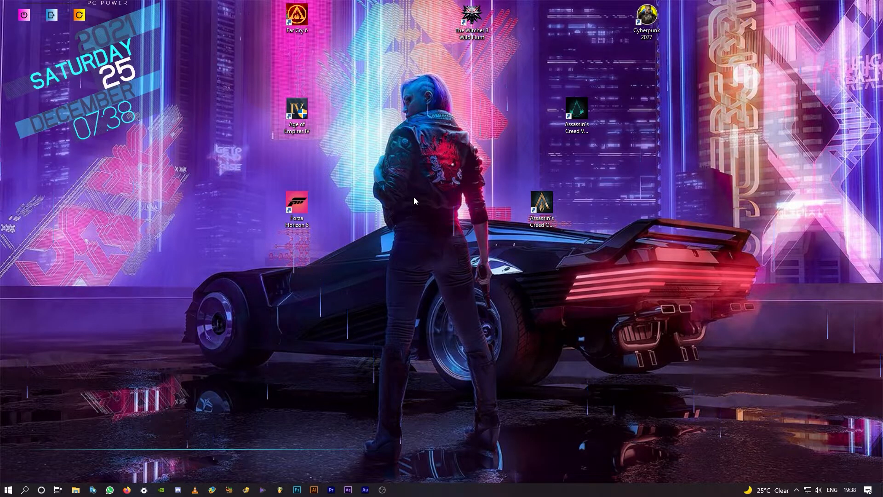